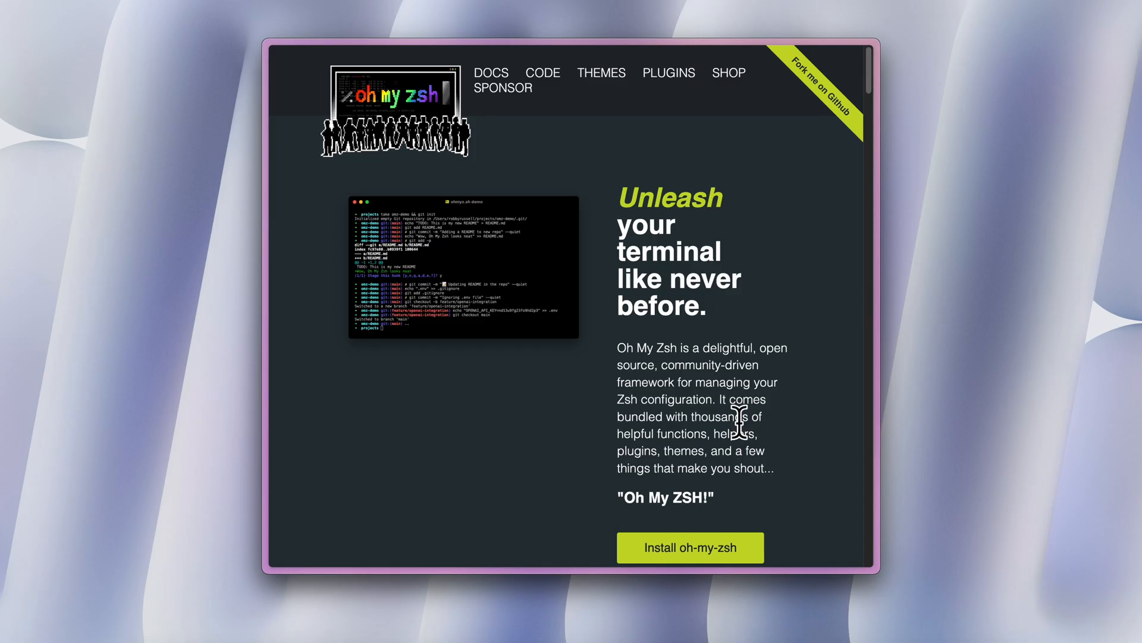
# Step: Scroll through the Oh My Zsh homepage before moving to the tmux wiki
pyautogui.scroll(-3)
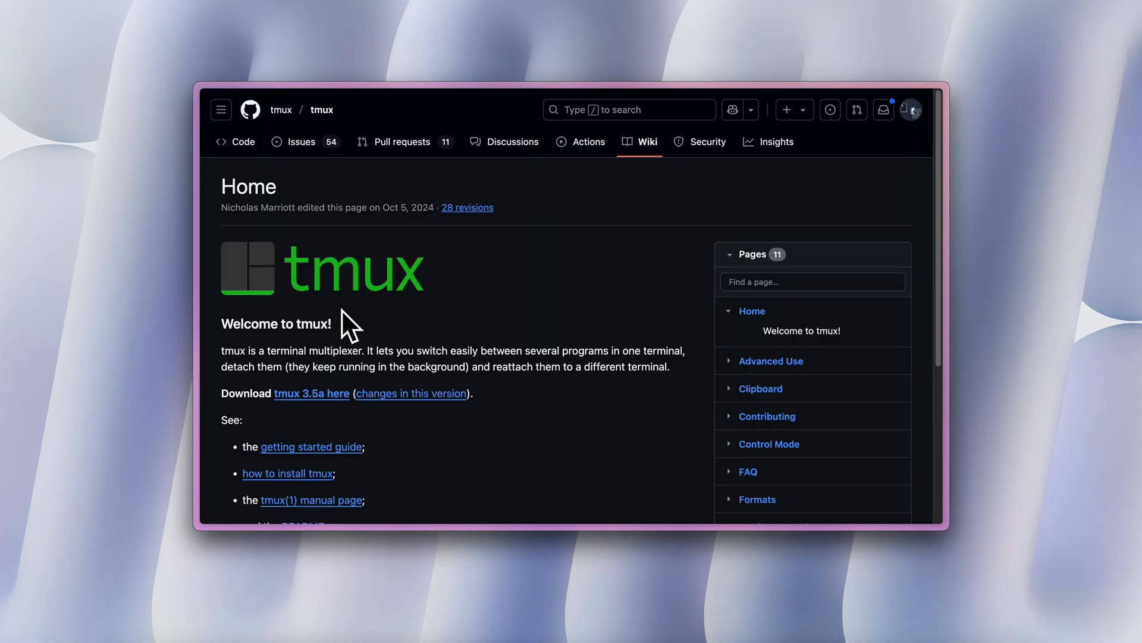
# Step: Read down the tmux wiki Home page and select a passage of its introduction
pyautogui.scroll(-3)
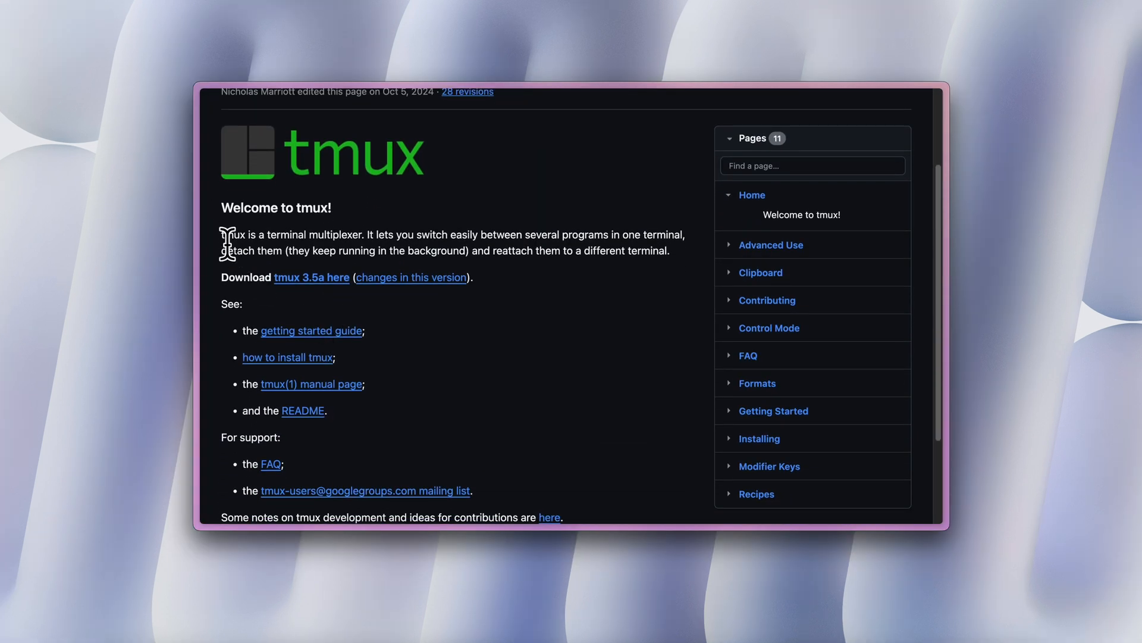
pyautogui.moveTo(222, 235); pyautogui.dragTo(364, 235)
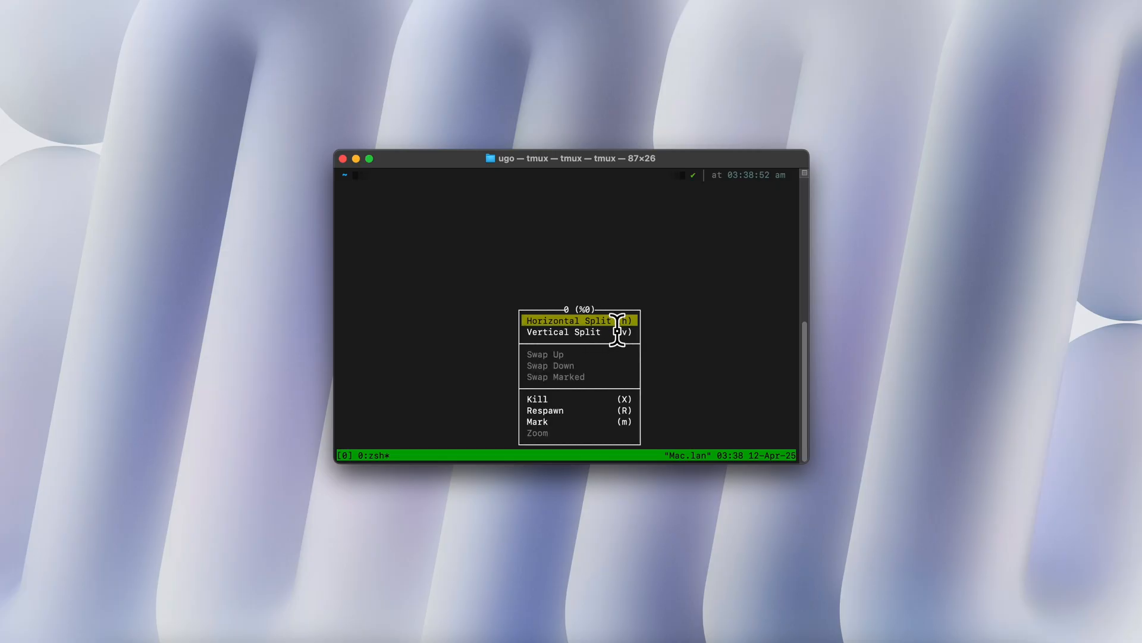
# Step: Split the tmux window with Horizontal Split and enter 'git status' in the new pane
pyautogui.click(564, 331)
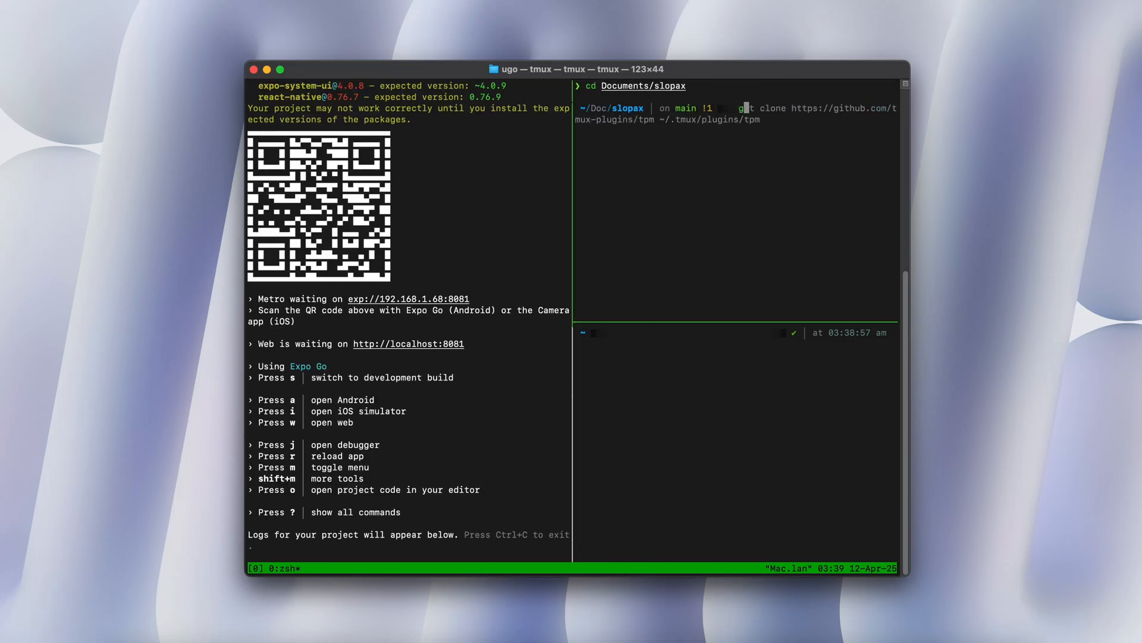
pyautogui.write('git status')
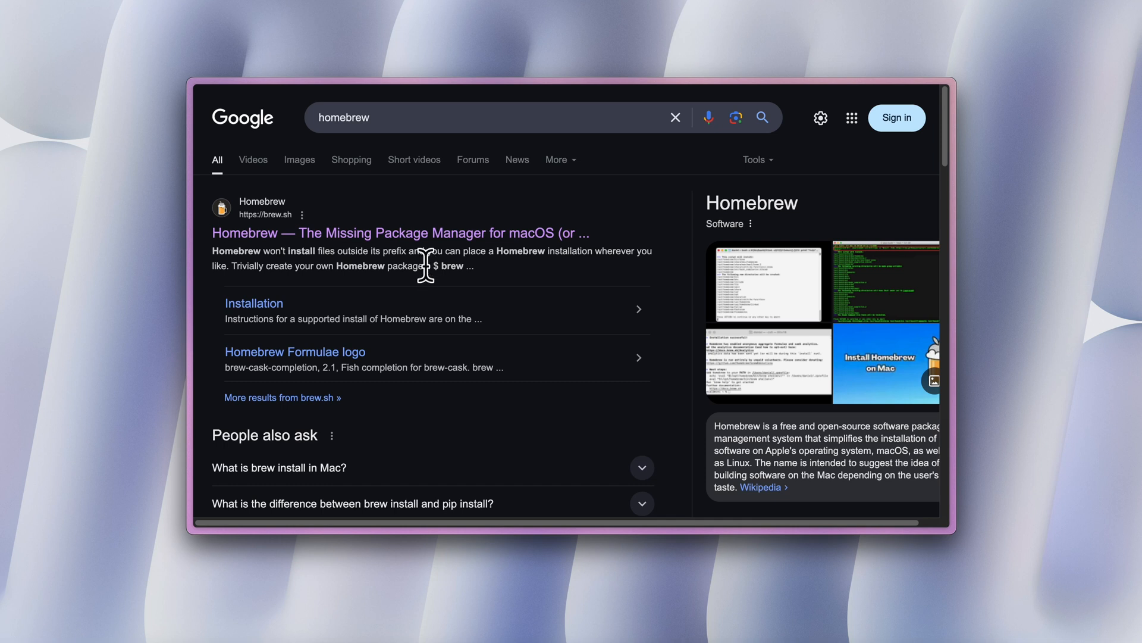
# Step: Go to brew.sh from the results and scroll to the Install Homebrew section
pyautogui.click(244, 232)
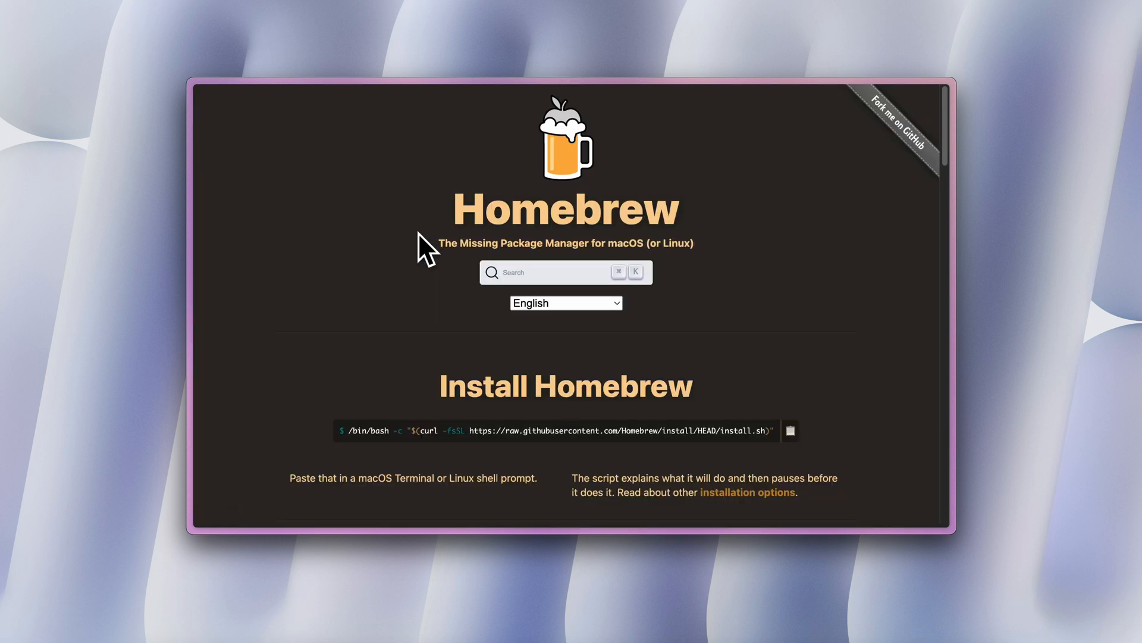
pyautogui.scroll(-3)
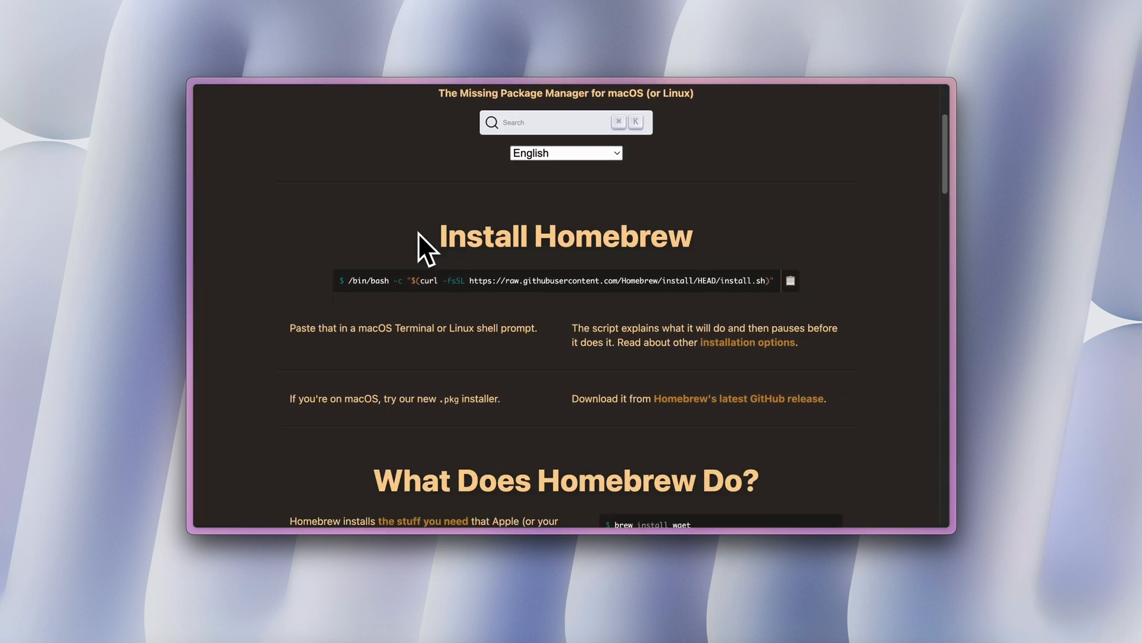
pyautogui.scroll(-3)
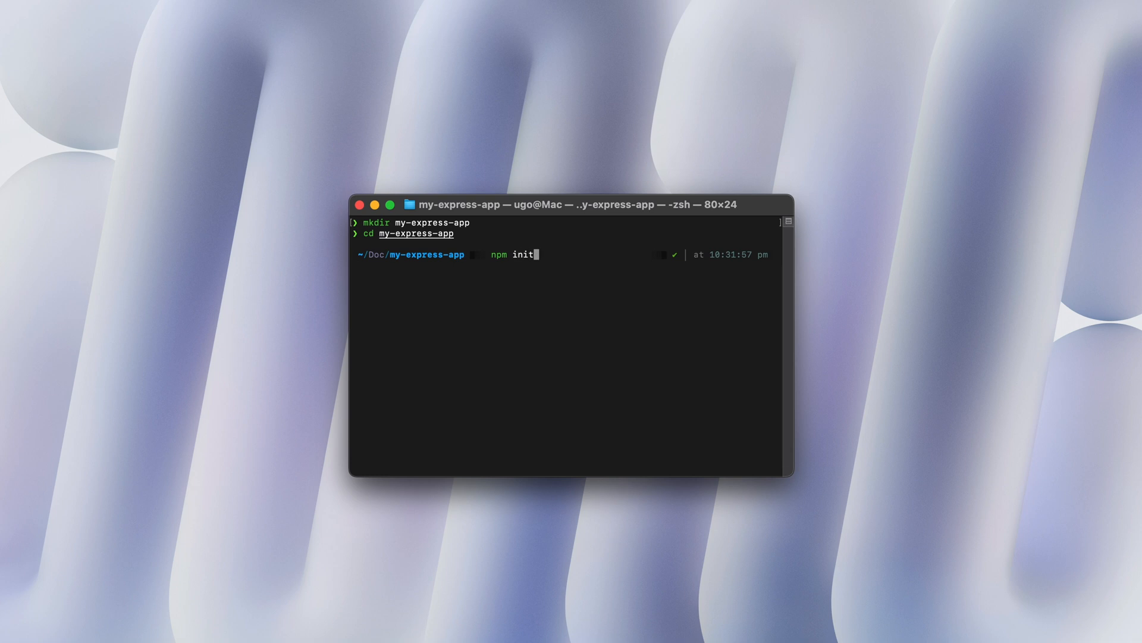
# Step: Run npm init in my-express-app, then run brew list in the tmux window
pyautogui.press('Enter')
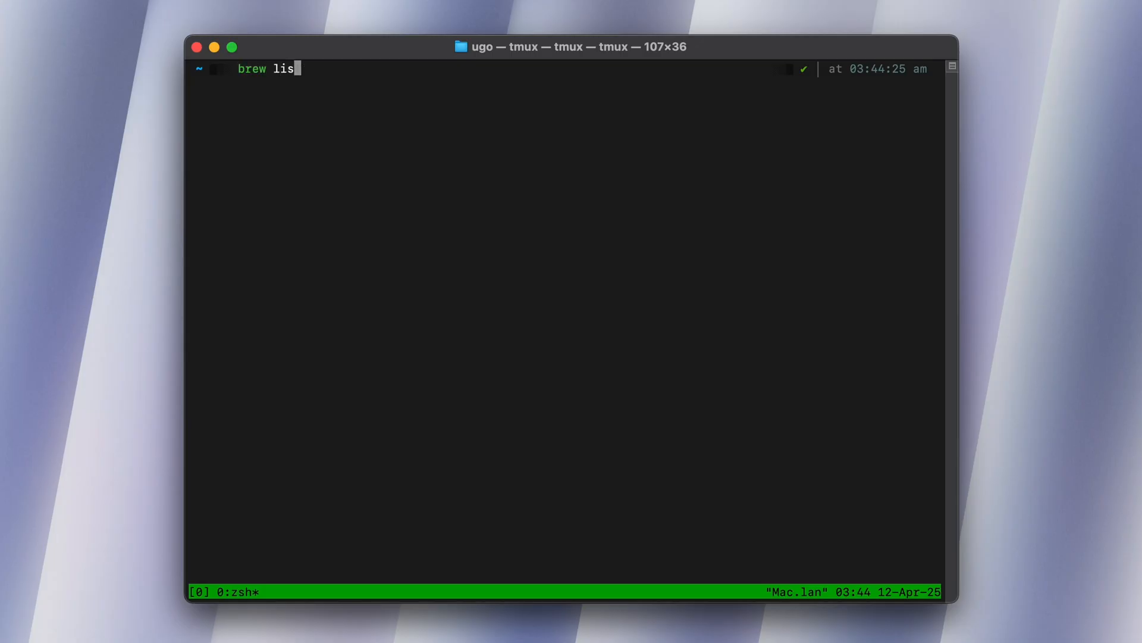
pyautogui.press('Enter')
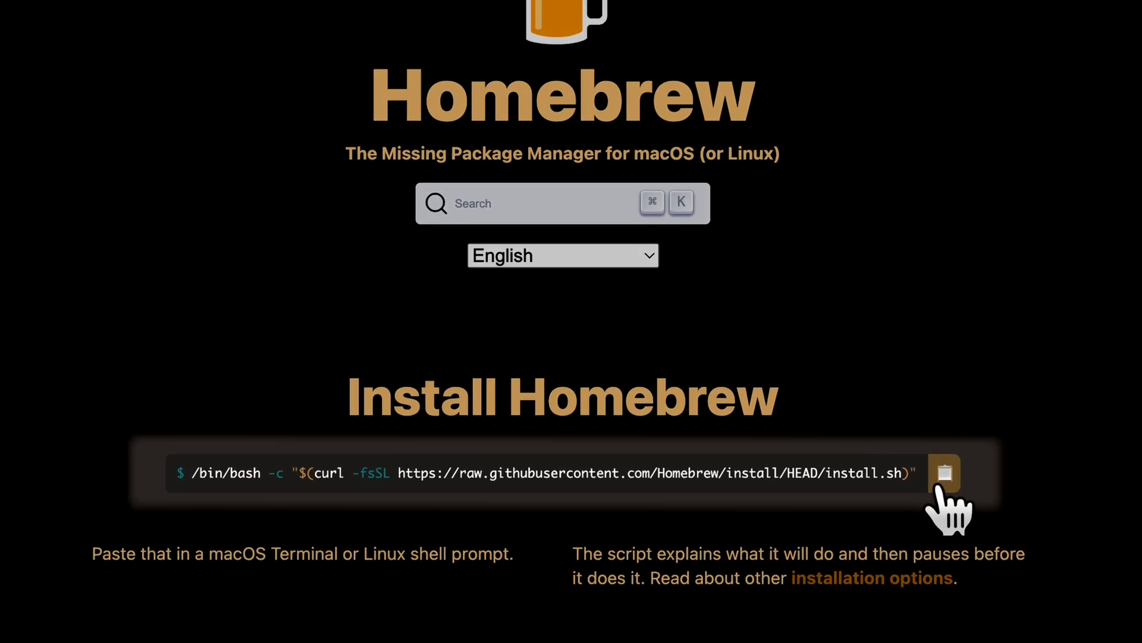
# Step: Copy the Homebrew install command from brew.sh and run it in Terminal
pyautogui.click(945, 473)
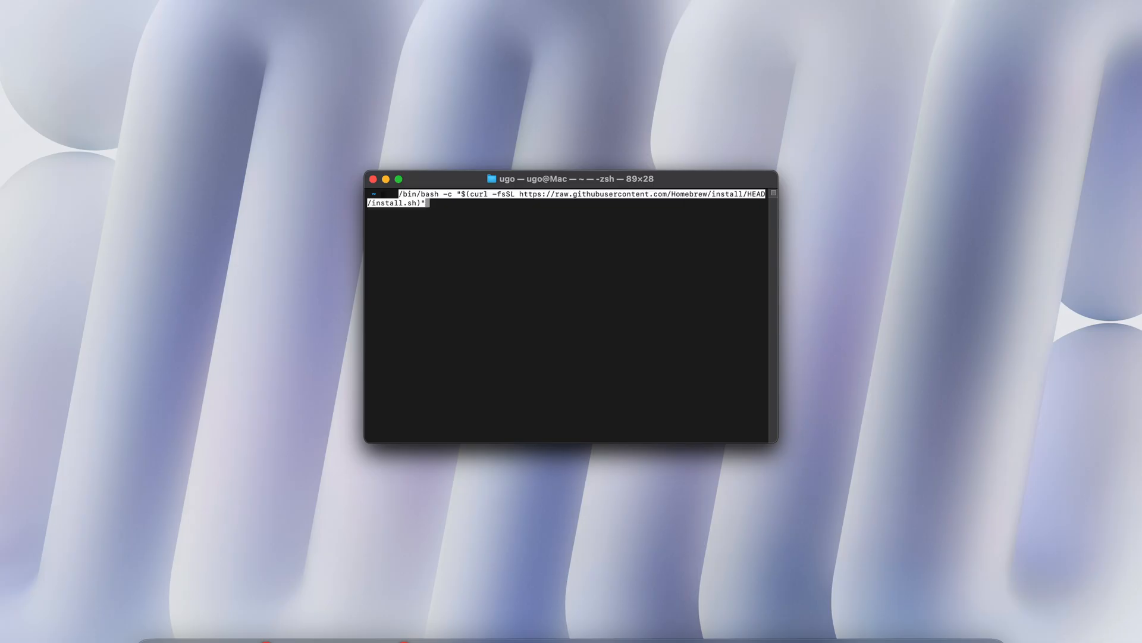
pyautogui.press('enter')
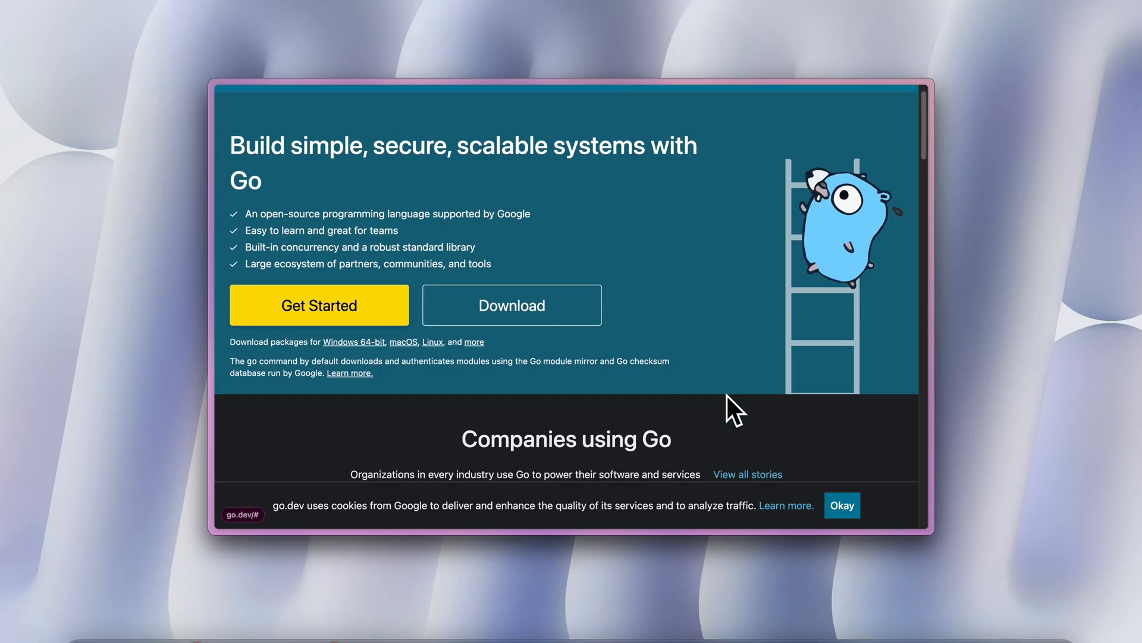
# Step: Scroll the Node.js download page's nvm steps for v22.14.0 and the release versions table
pyautogui.scroll(-3)
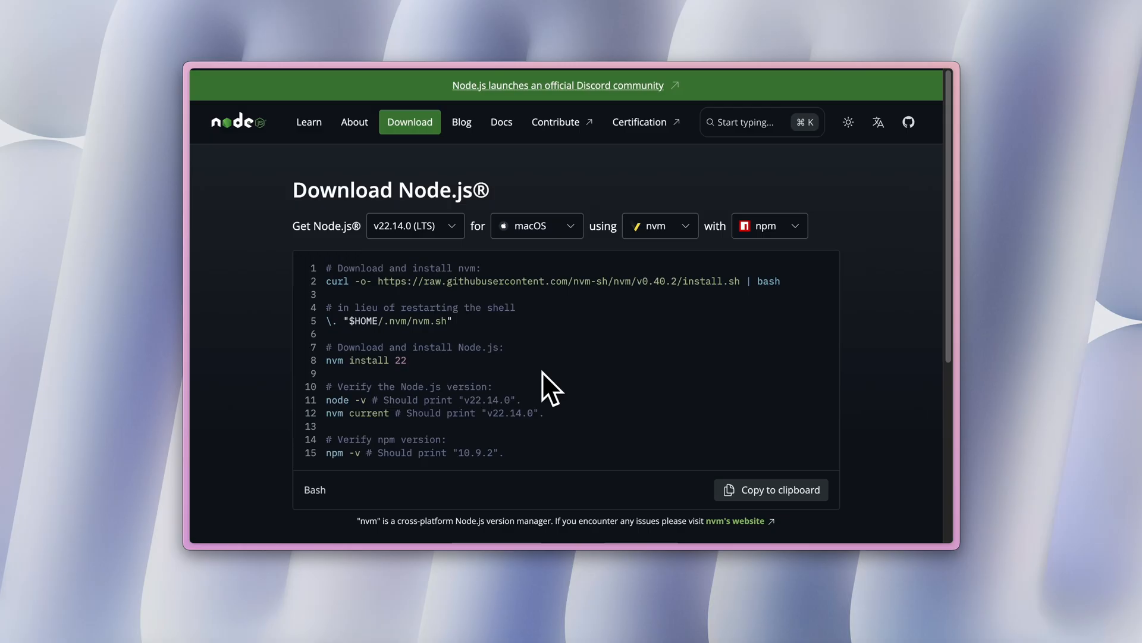
pyautogui.scroll(-3)
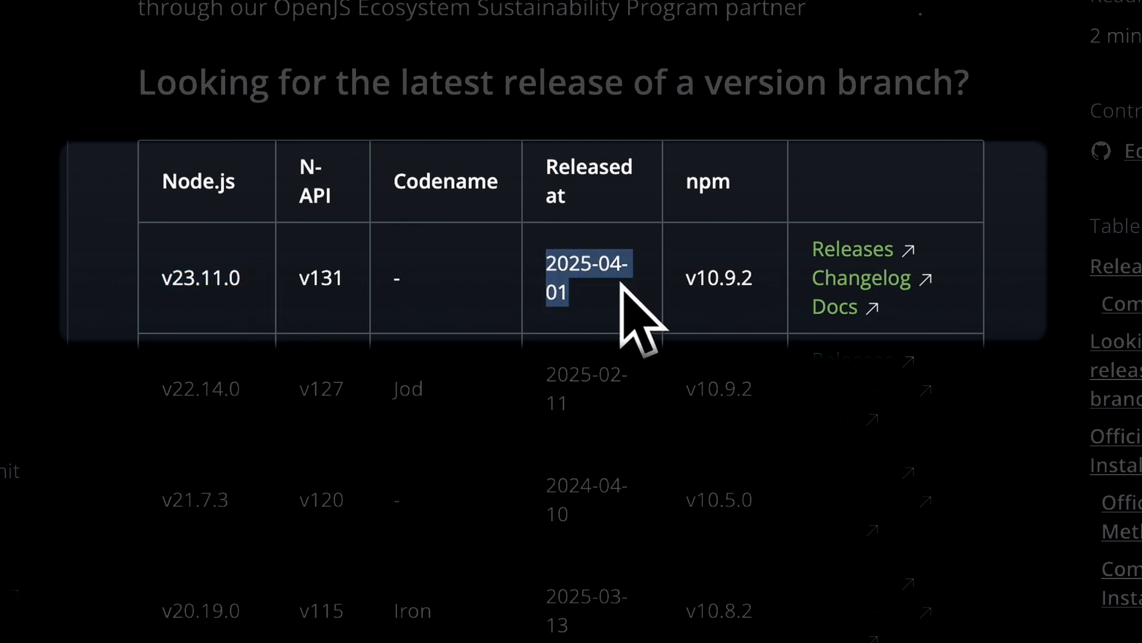
pyautogui.scroll(-3)
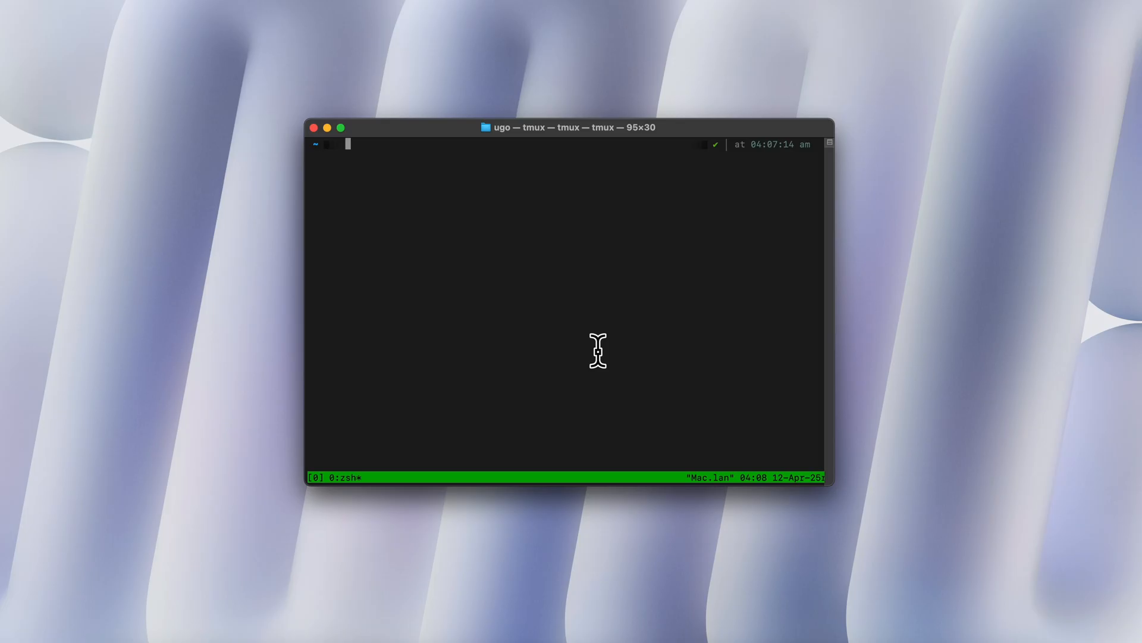
# Step: Run 'nvm list' showing v22.14.0 as default, then 'nvm current' for the active version
pyautogui.write('nvm list')
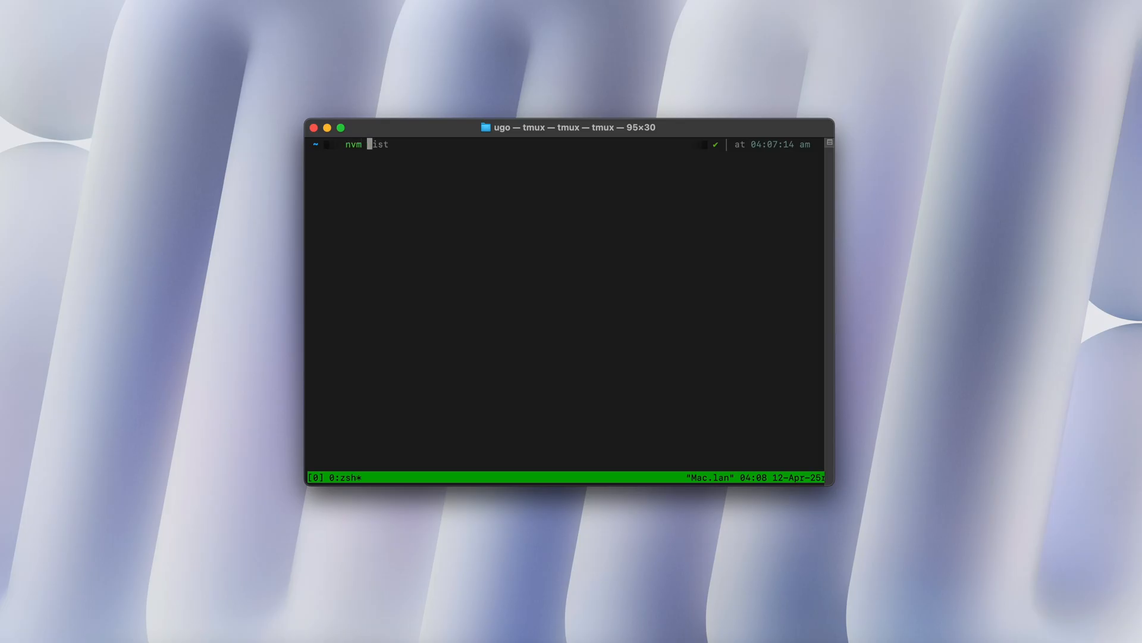
pyautogui.press('Enter')
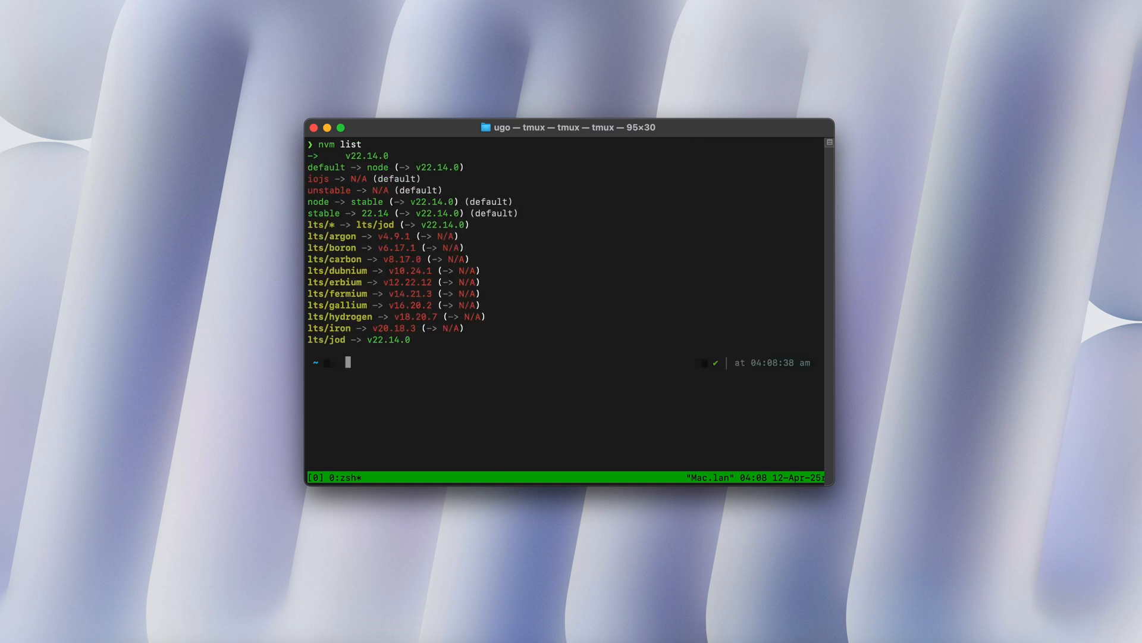
pyautogui.write('nvm cur')
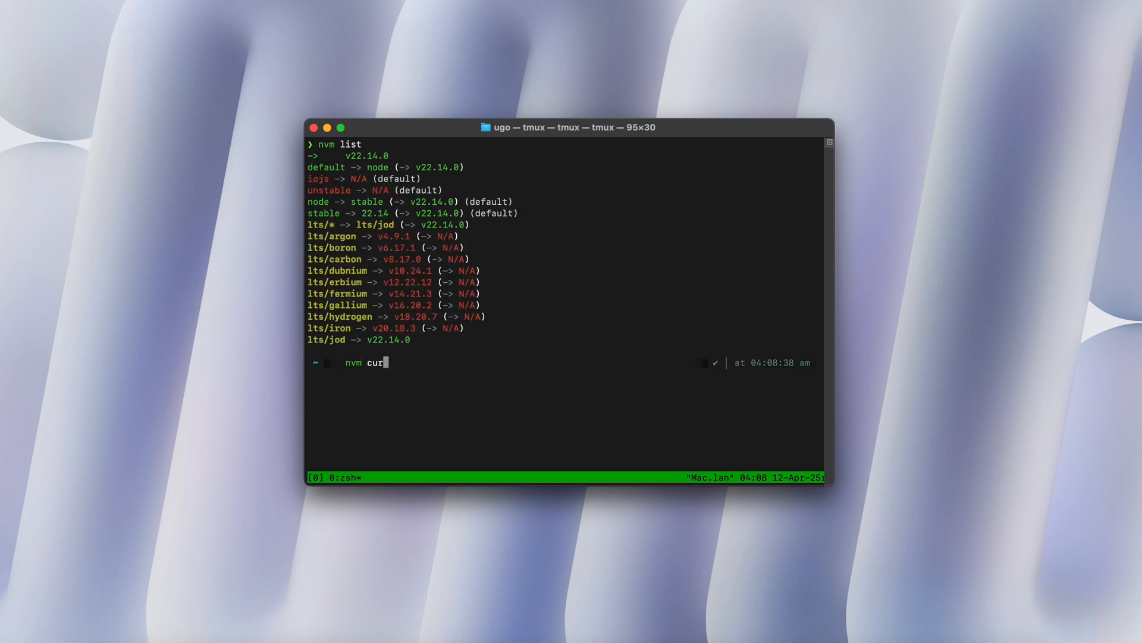
pyautogui.press('Enter')
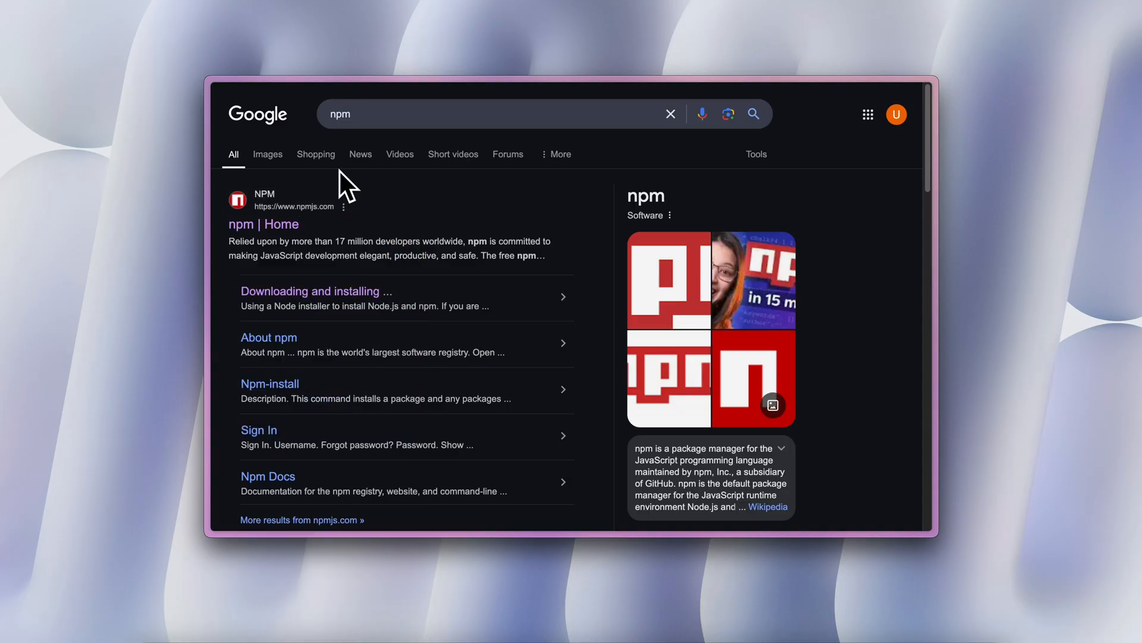
# Step: Go to the npm home page from Google and look up the luxon package
pyautogui.click(263, 224)
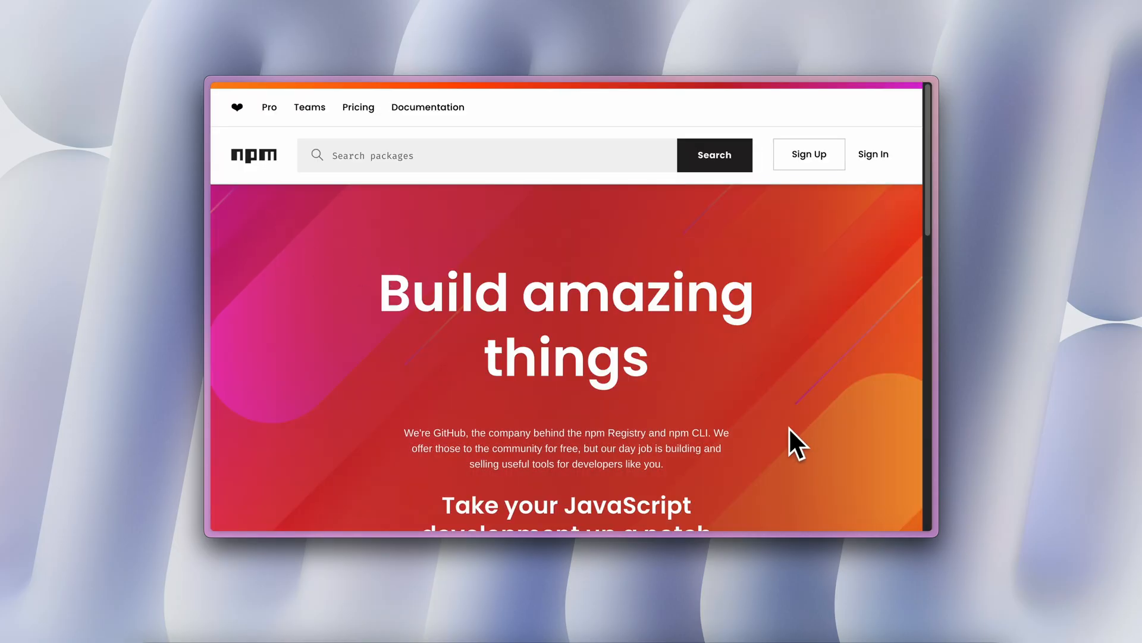
pyautogui.scroll(-3)
pyautogui.write('luxon')
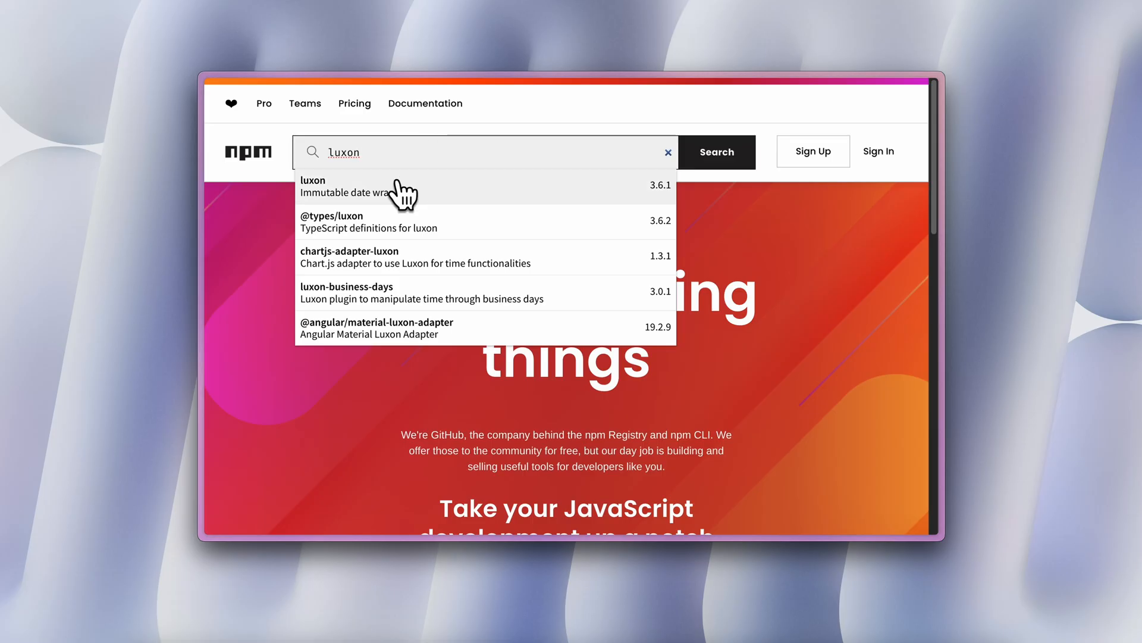
pyautogui.click(313, 184)
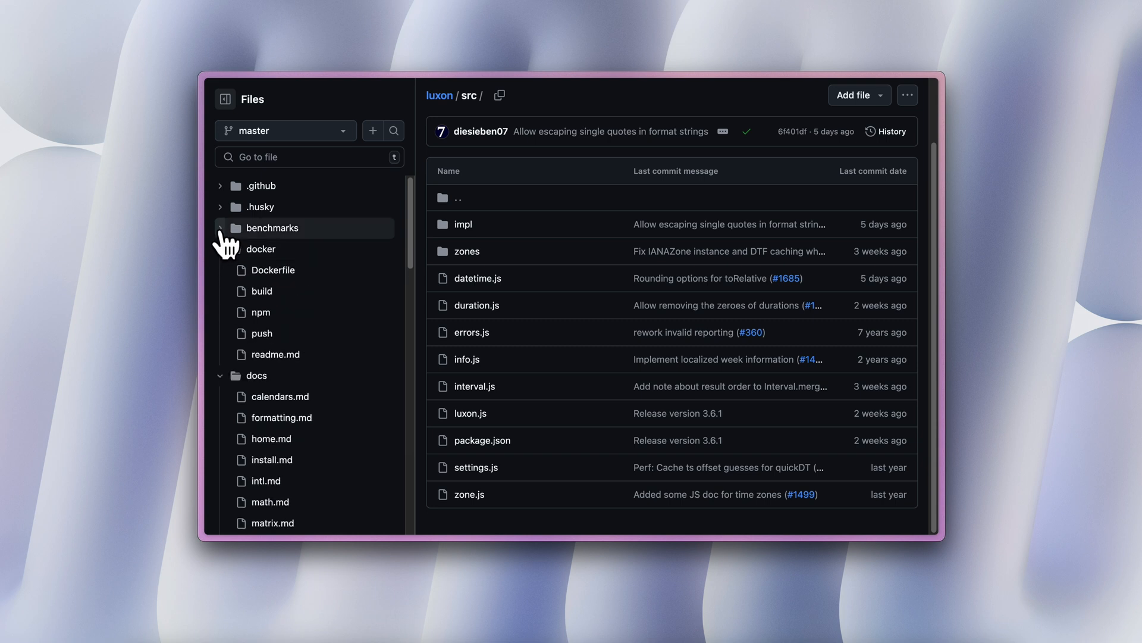
# Step: Scroll the Top 1000 most depended-upon packages gist and go to the axios repository
pyautogui.scroll(-3)
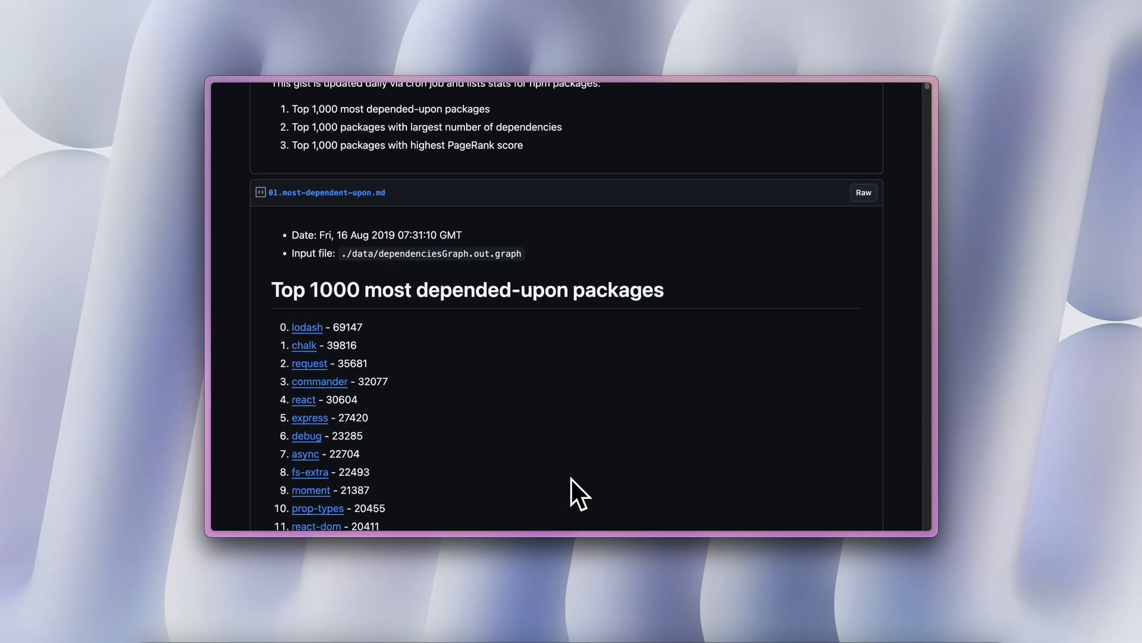
pyautogui.scroll(-3)
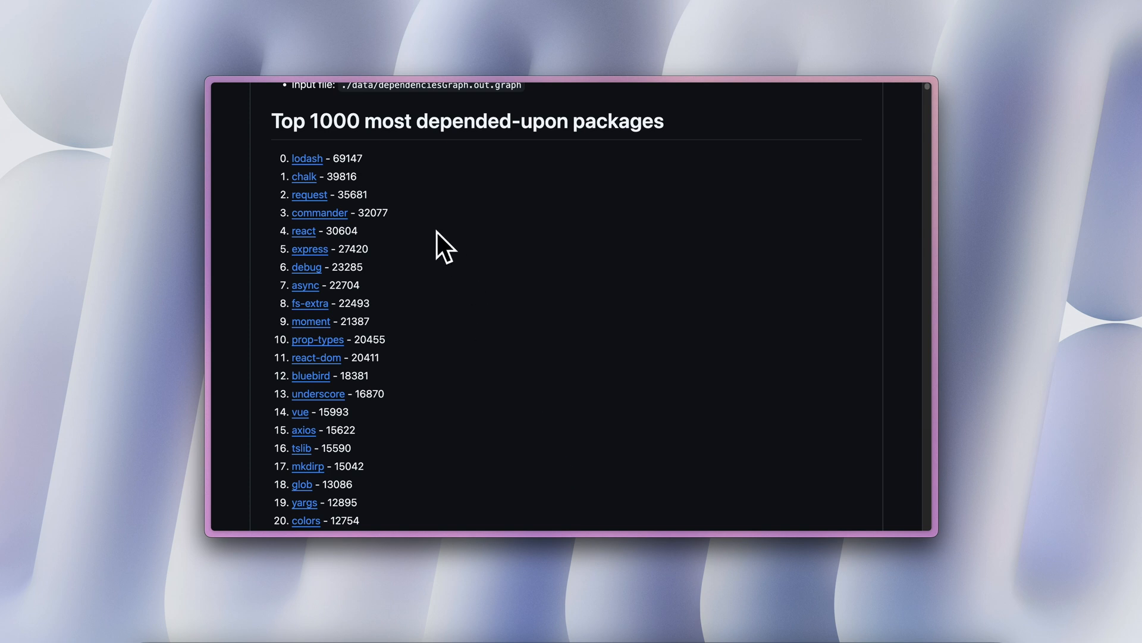
pyautogui.click(306, 158)
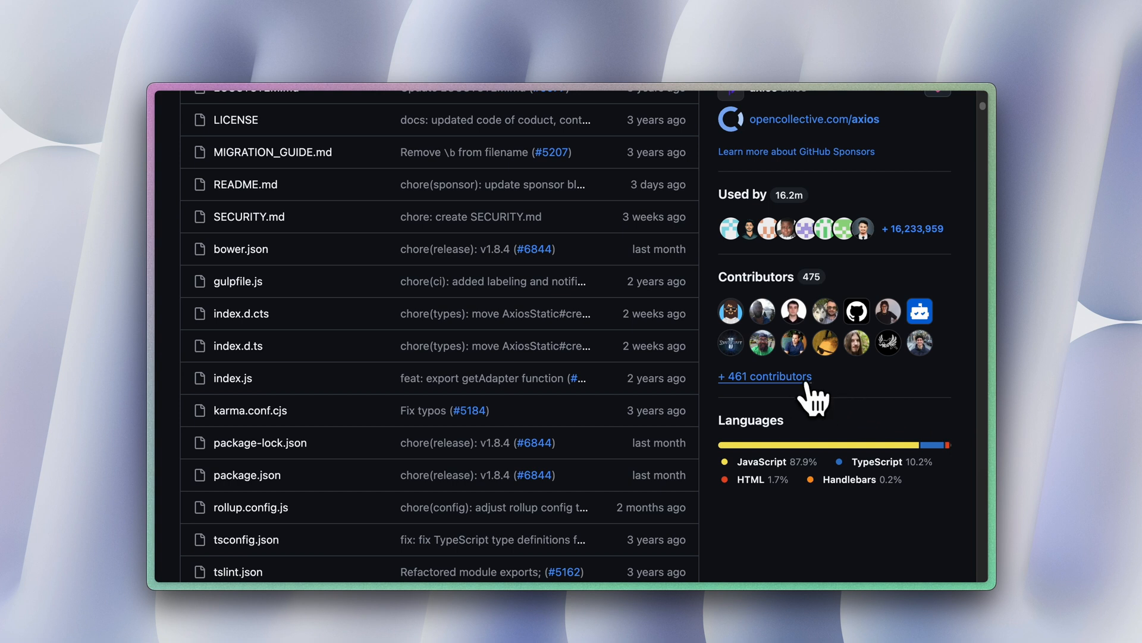
# Step: View the axios contributors insights page and its commits-over-time chart
pyautogui.click(765, 376)
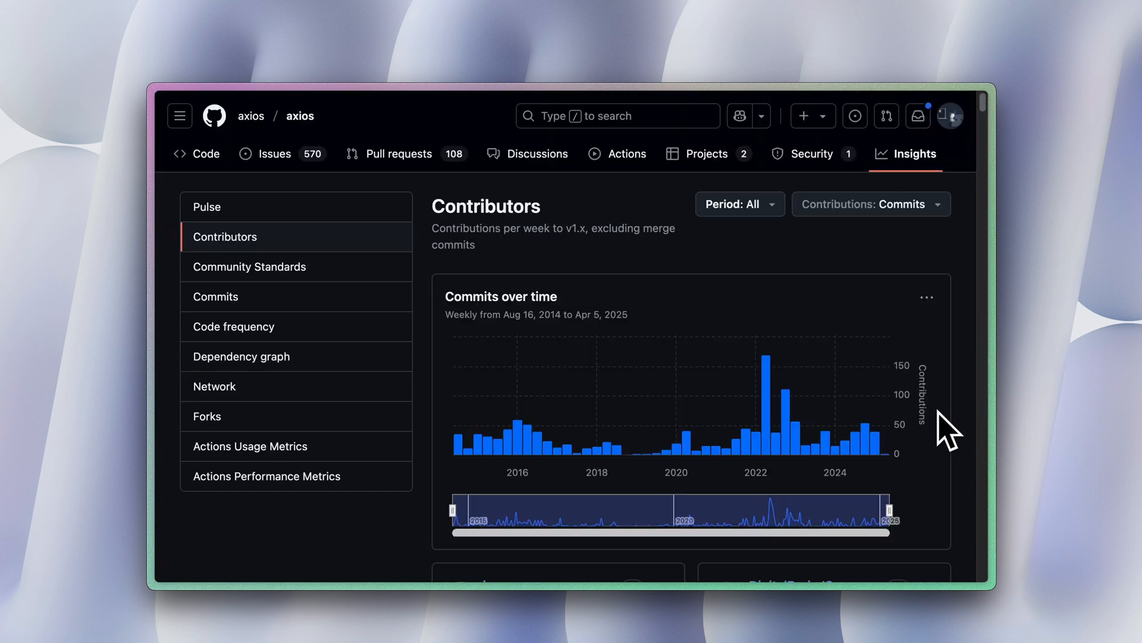
pyautogui.scroll(-3)
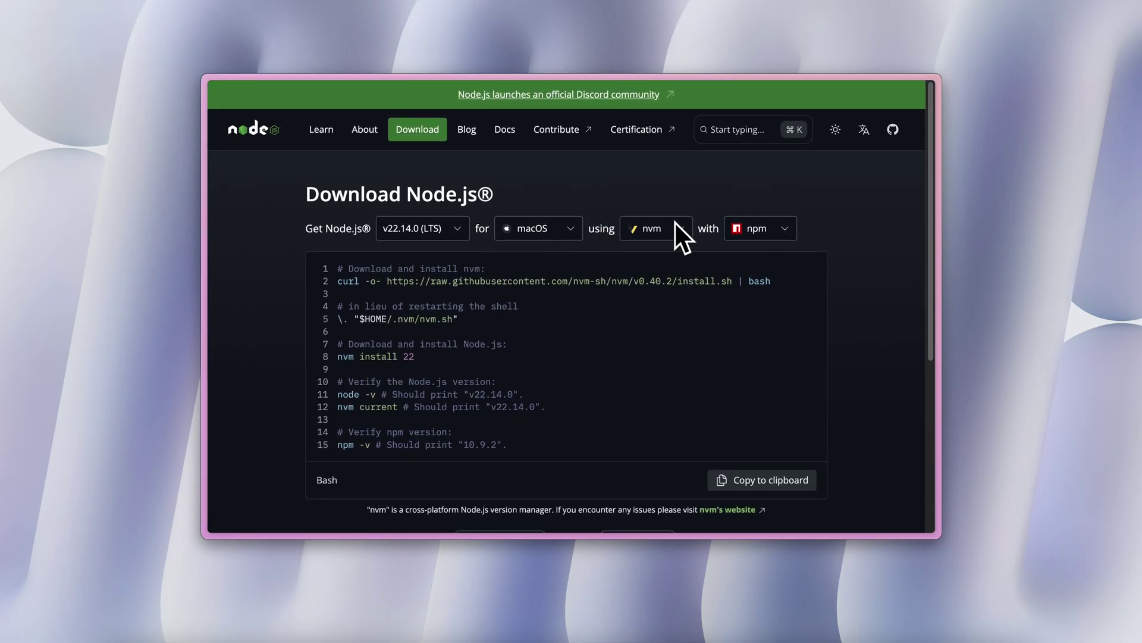
# Step: Leave the Node.js nvm download page and load the Go homepage at go.dev
pyautogui.click(657, 228)
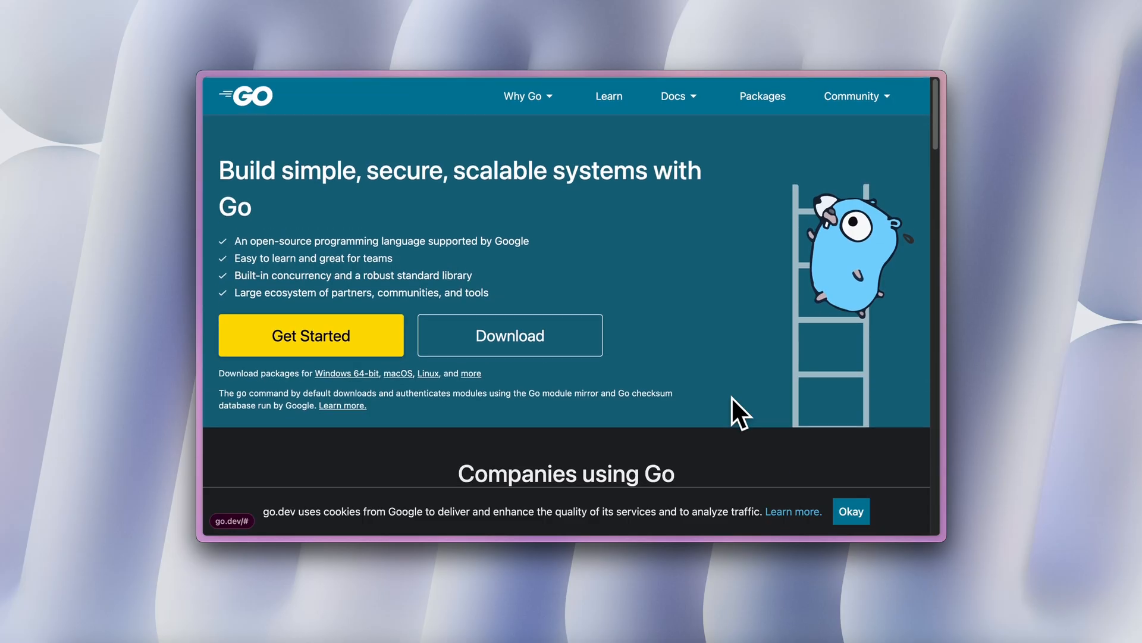
pyautogui.click(609, 96)
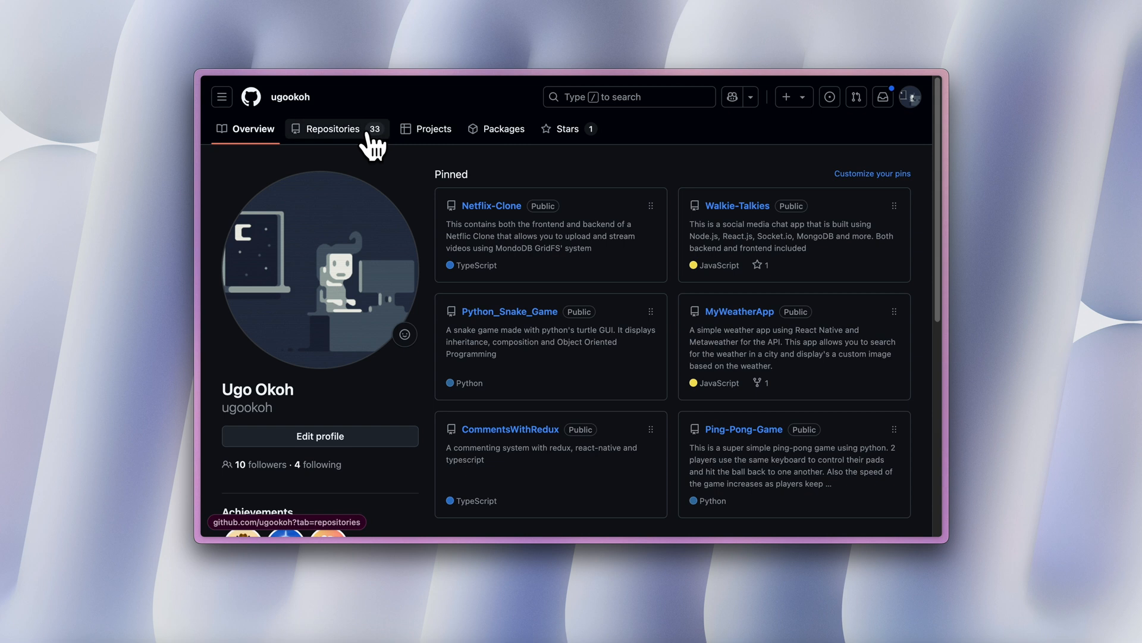
# Step: From the profile's Repositories list, open the private slopax repository and scroll through it
pyautogui.click(332, 129)
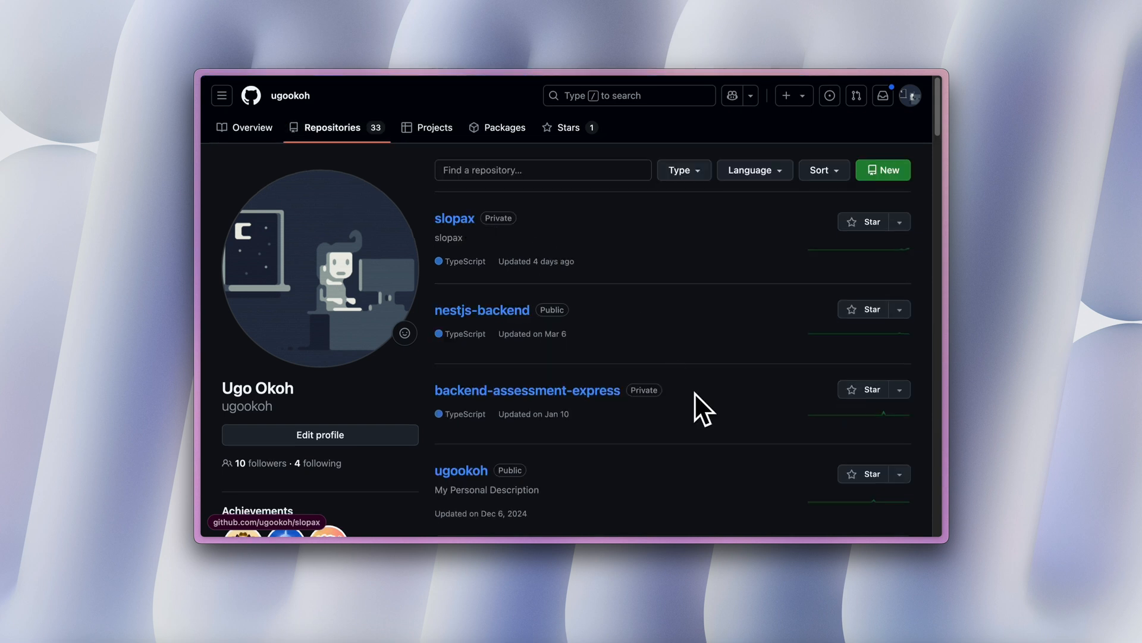
pyautogui.click(454, 218)
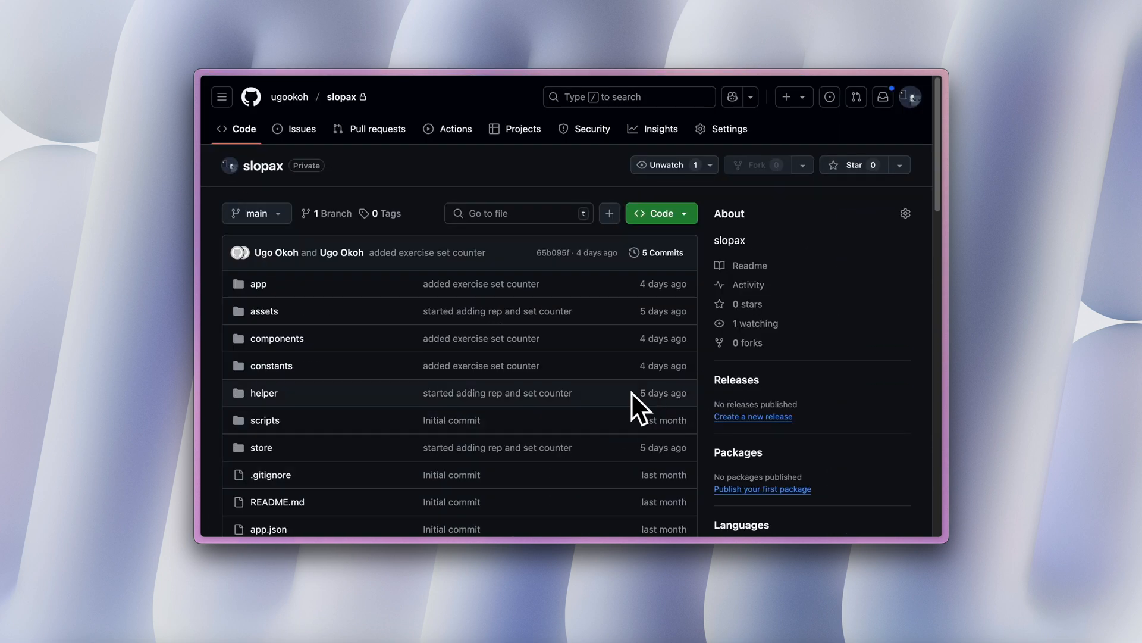
pyautogui.scroll(-3)
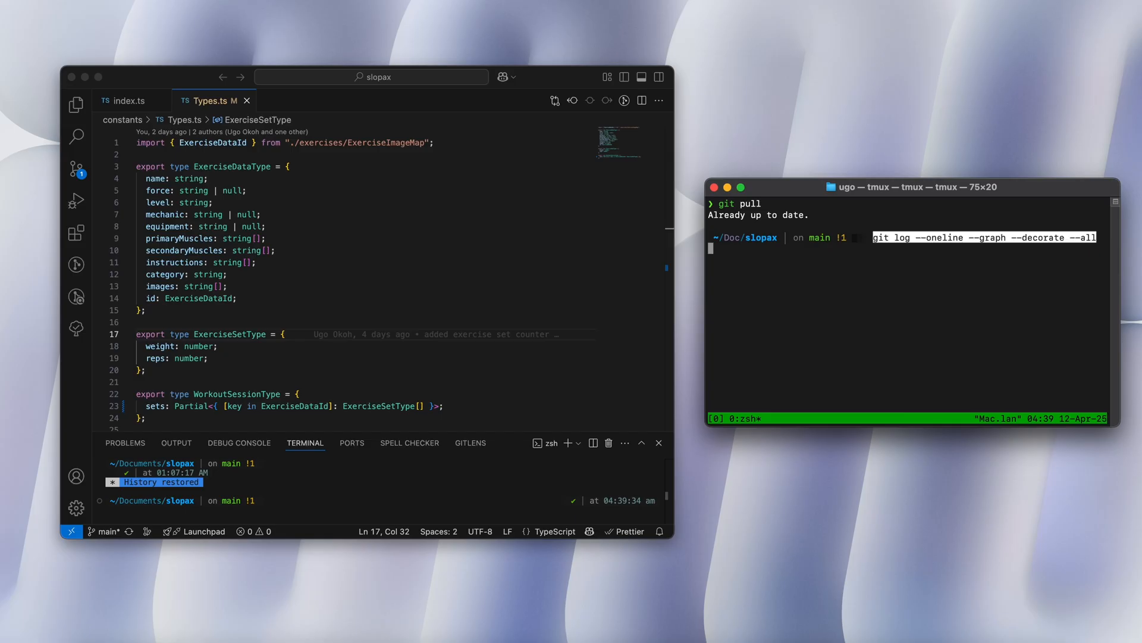
# Step: Run git log --oneline --graph --decorate --all in the slopax tmux terminal
pyautogui.press('Enter')
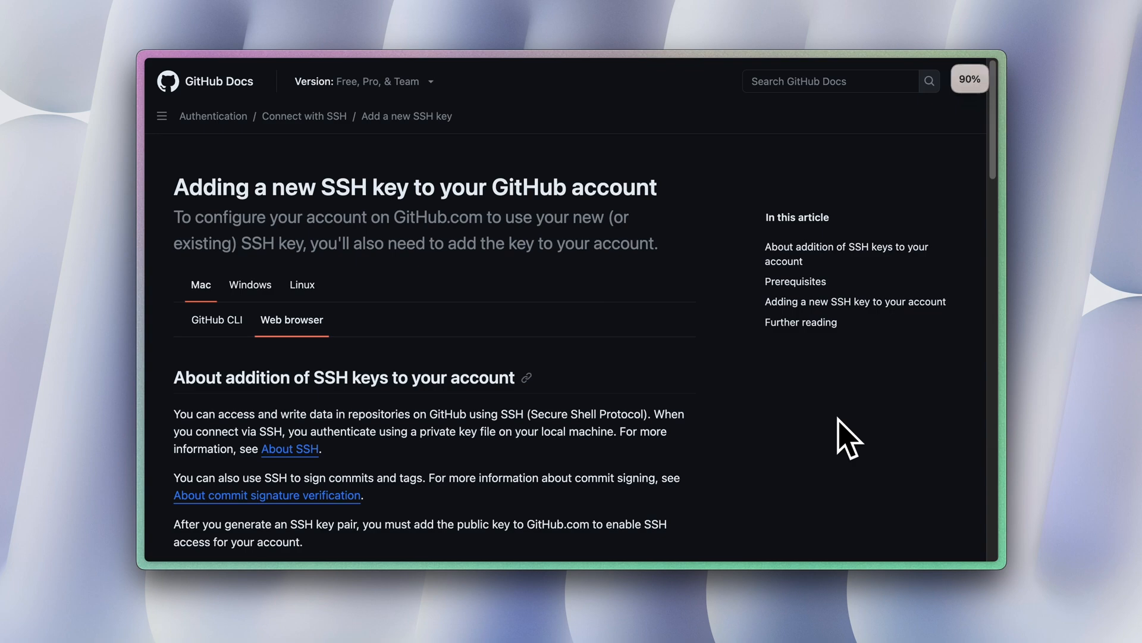
# Step: Start a new GitHub SSH key entry titled 'My-new-ssh-'
pyautogui.scroll(-3)
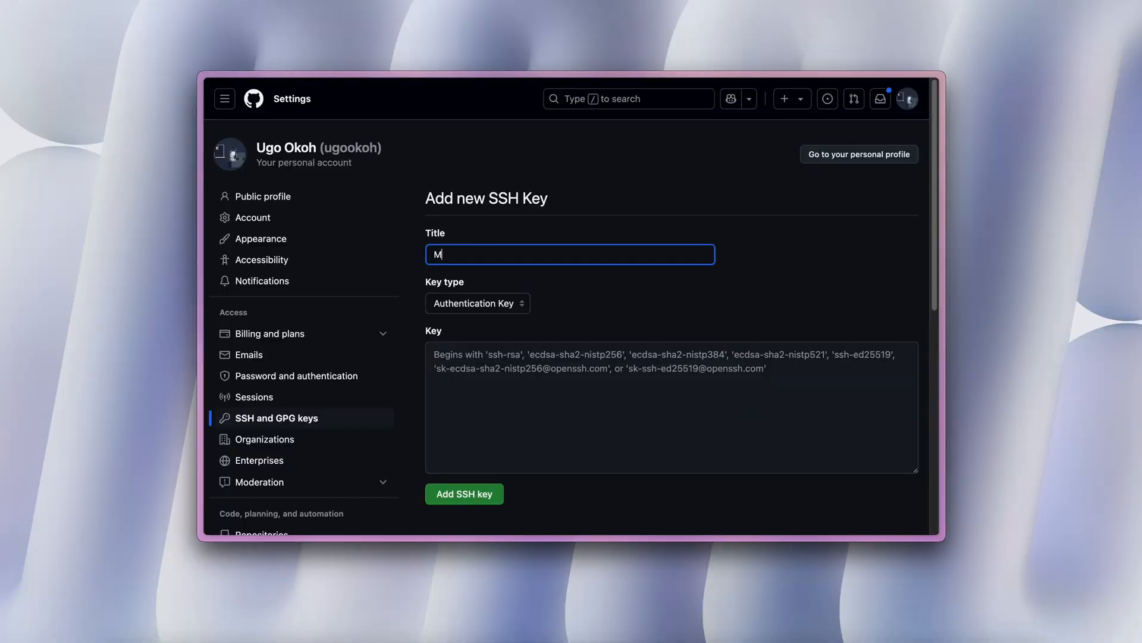
pyautogui.write('My-new-ssh-')
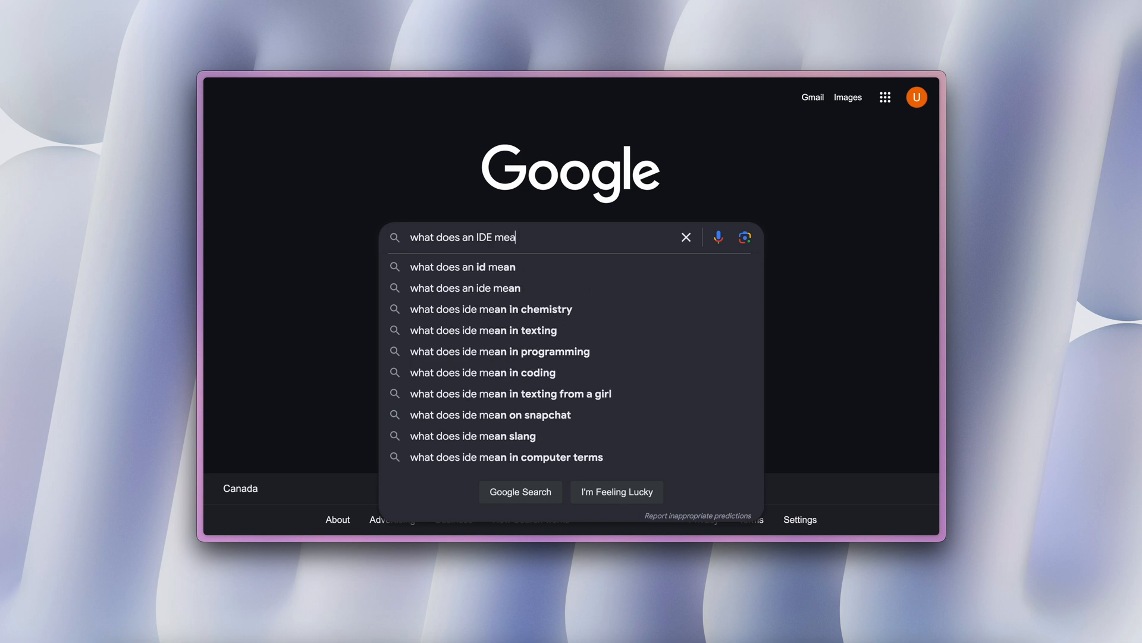
# Step: Search Google for what an IDE means, then enter 'Add a wishlist function to the basket' in the Copilot demo prompt
pyautogui.press('Enter')
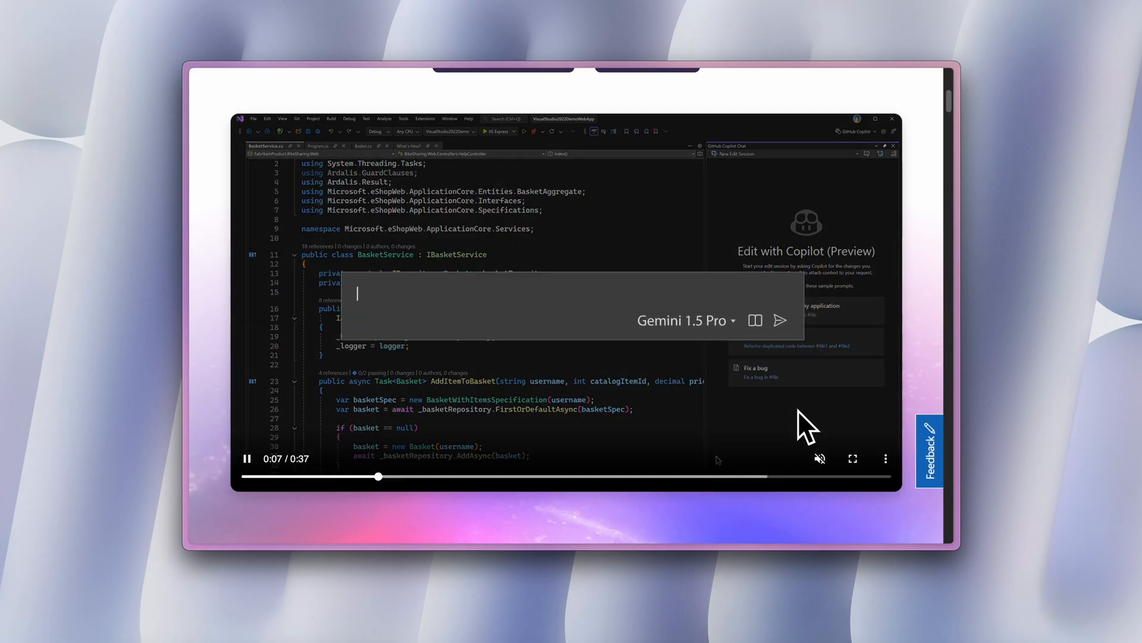
pyautogui.write('Add a wishlist function to the basket')
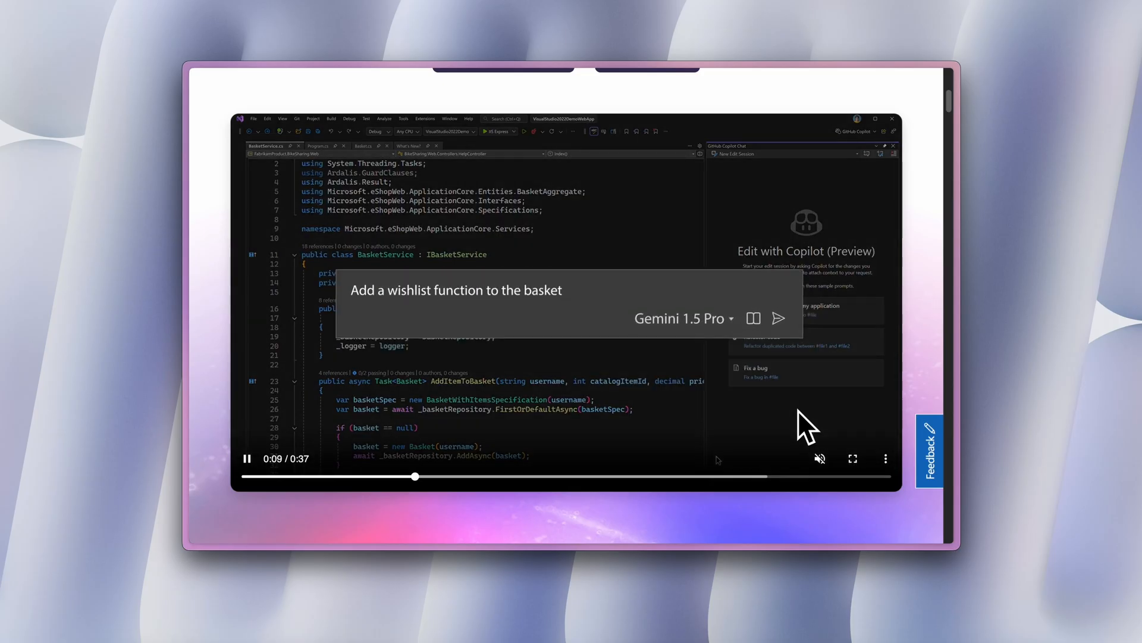